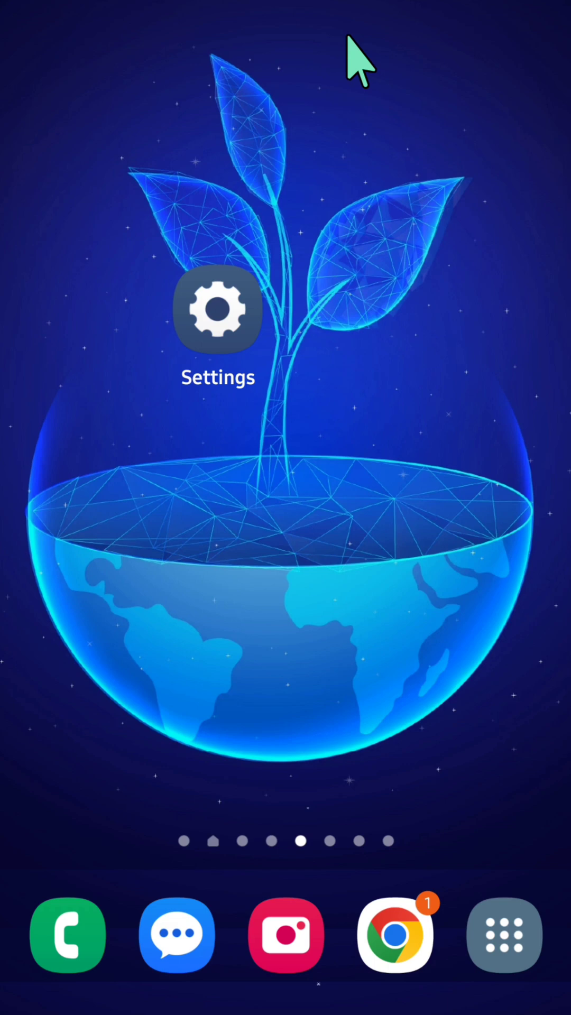
mouse_move(135, 309)
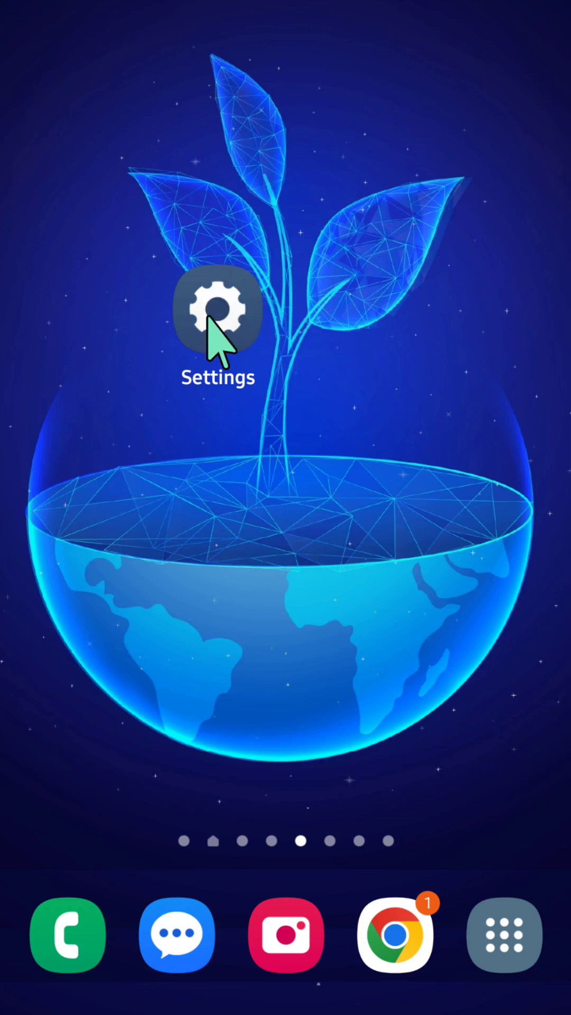
- Open Settings and go to the Google services page
click(217, 310)
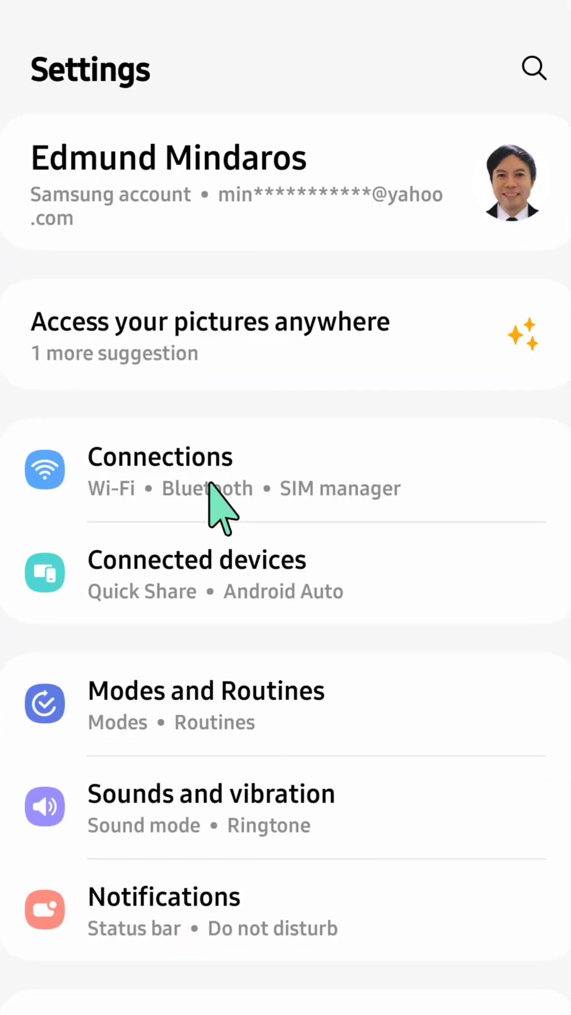
scroll(down, 3)
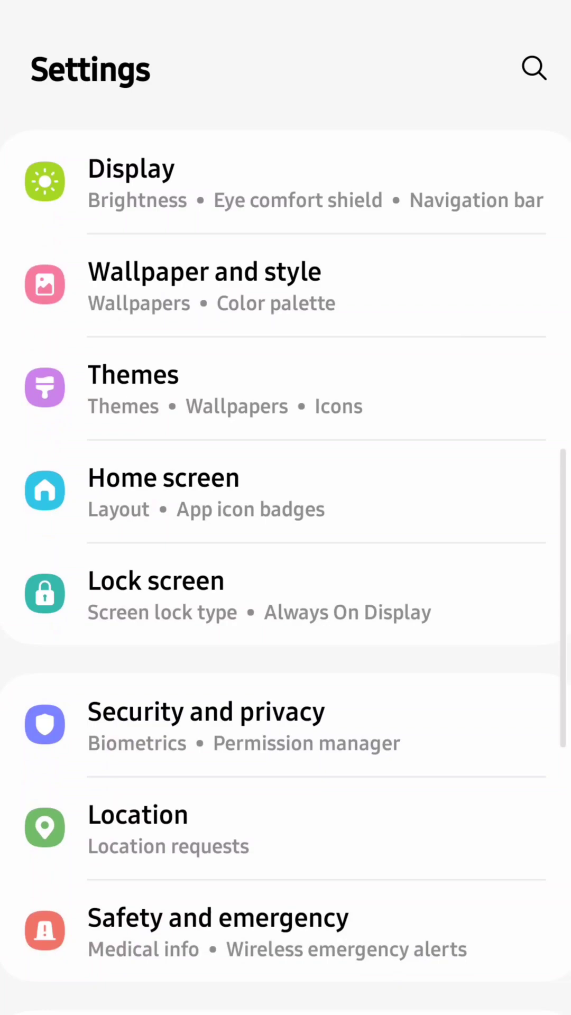
scroll(down, 3)
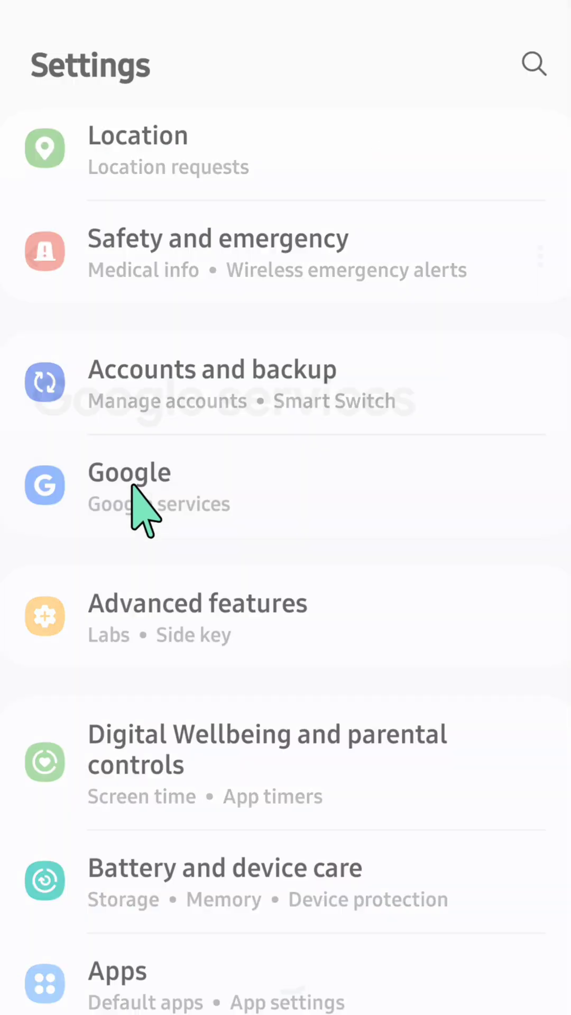
click(130, 485)
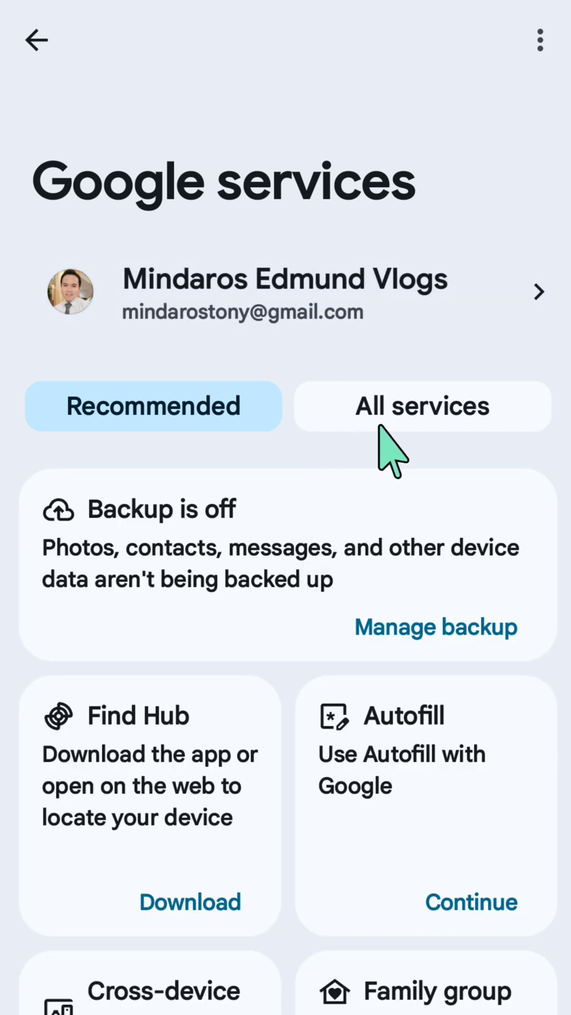
- Switch the Google services page to the All services tab
click(422, 406)
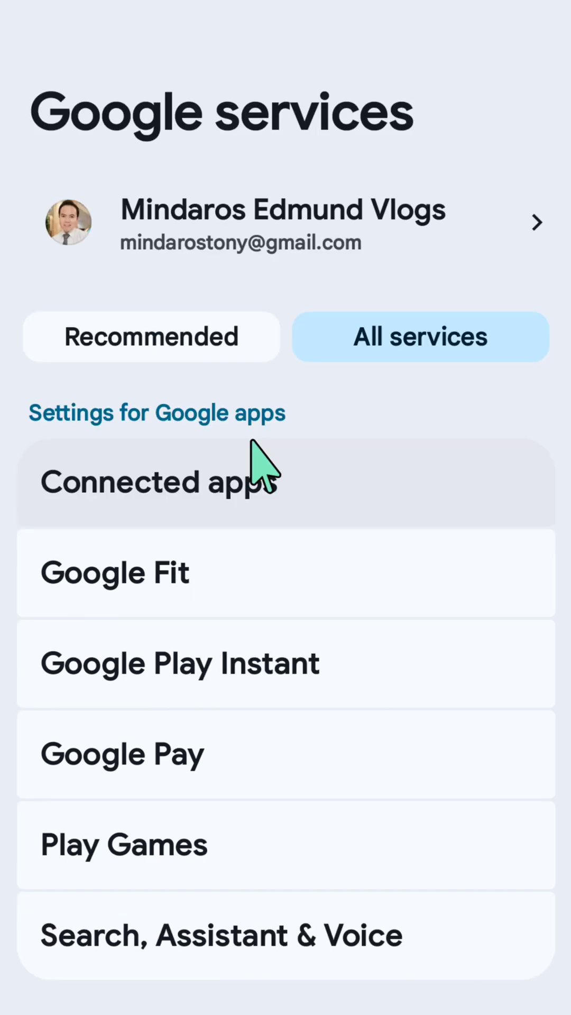
mouse_move(253, 428)
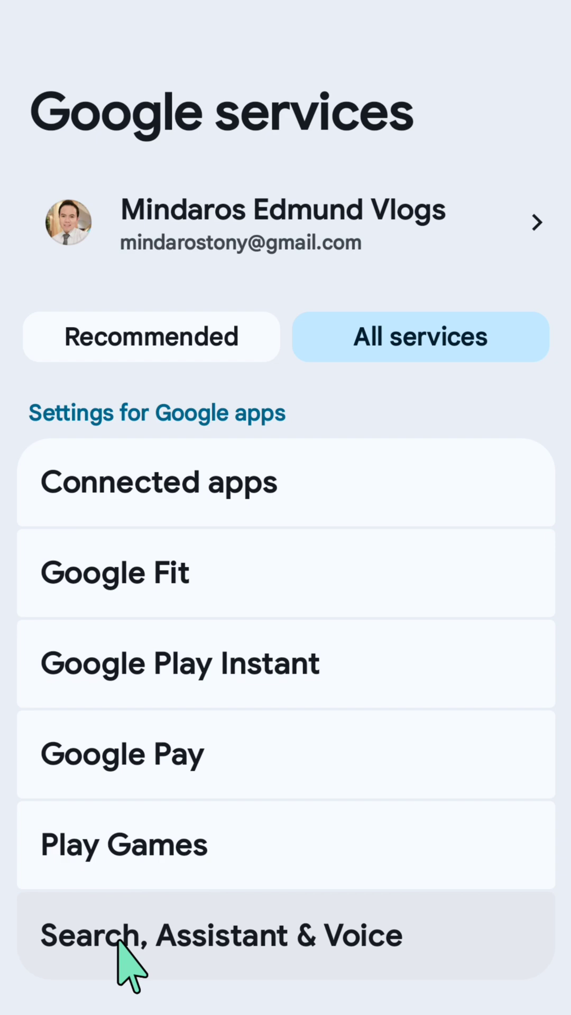
mouse_move(189, 973)
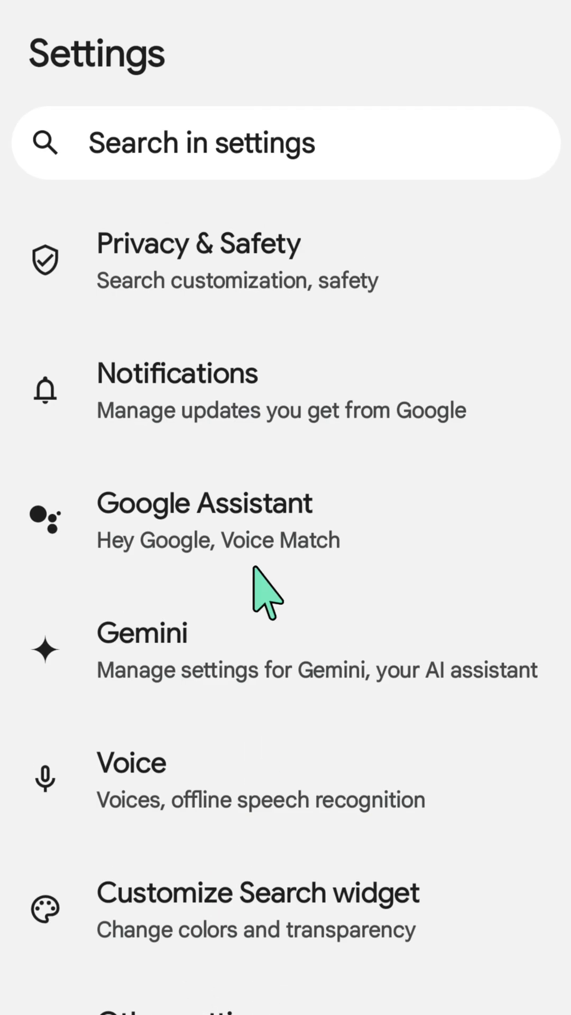
mouse_move(244, 322)
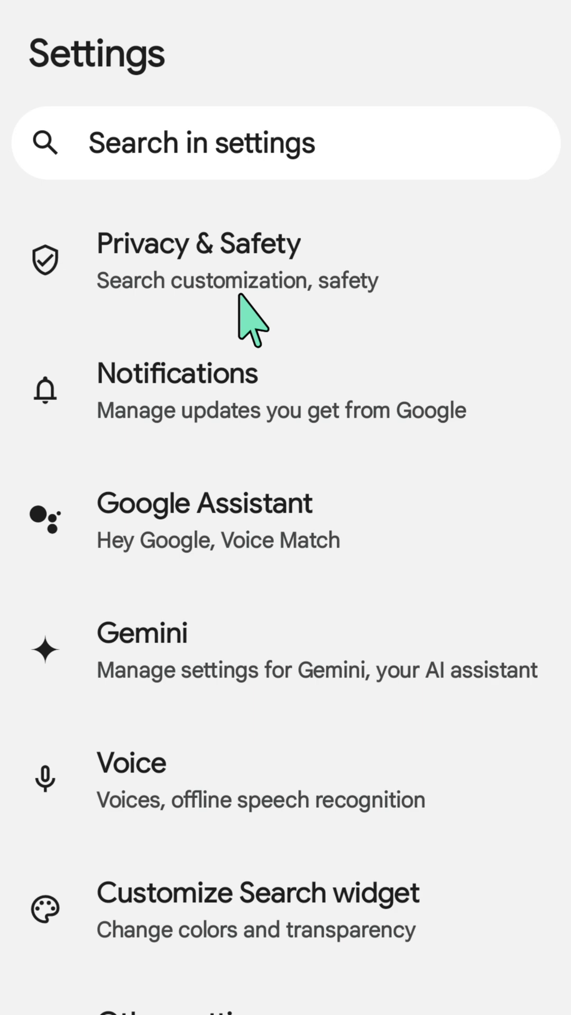
- Scroll the Google app settings and open Other settings
scroll(down, 3)
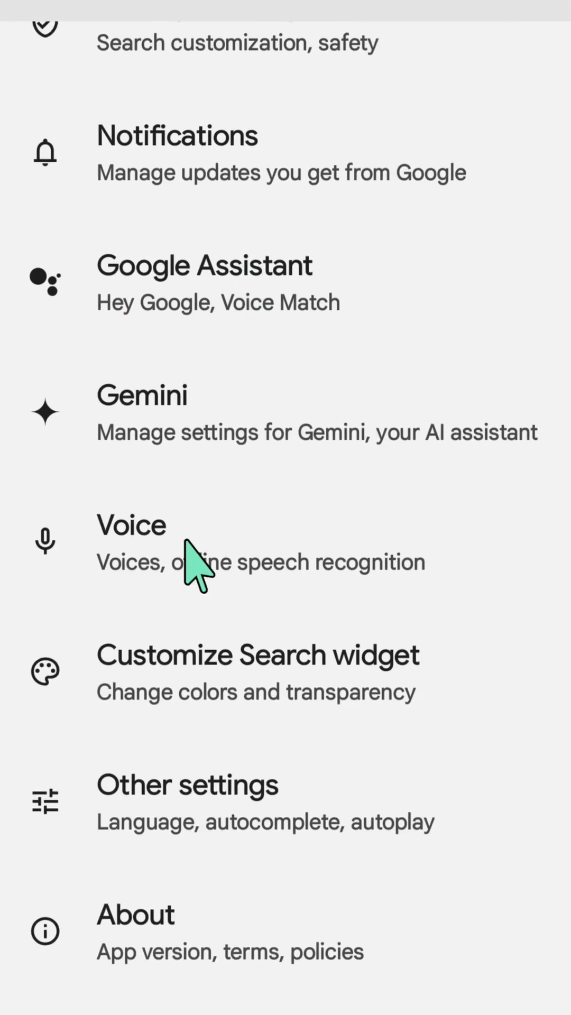
mouse_move(174, 817)
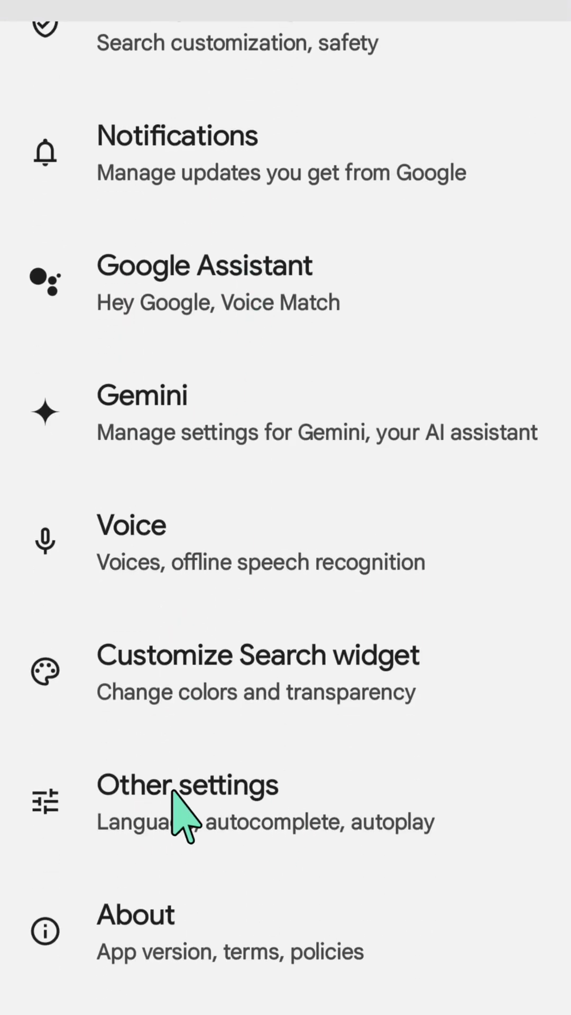
click(187, 786)
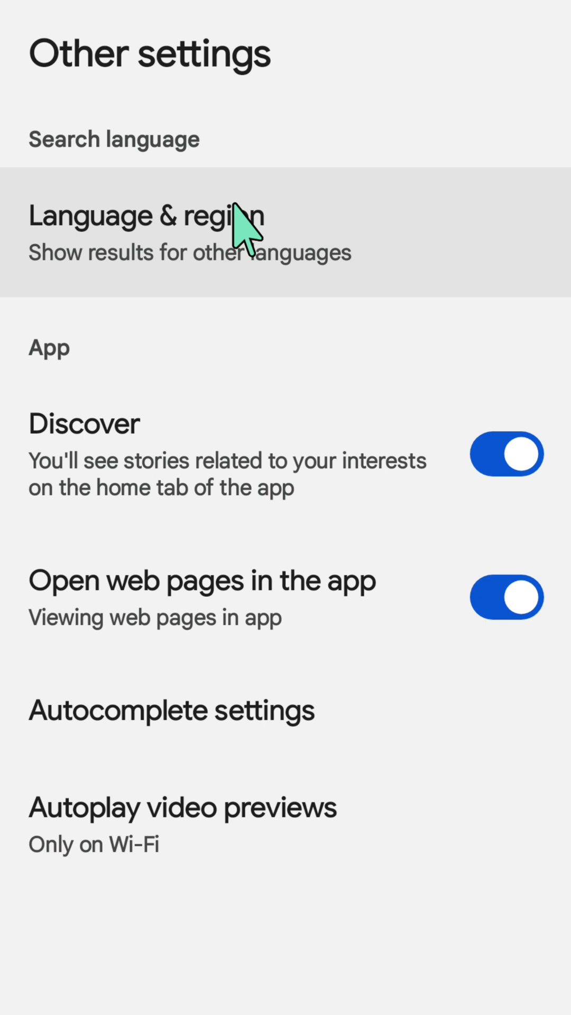
mouse_move(123, 213)
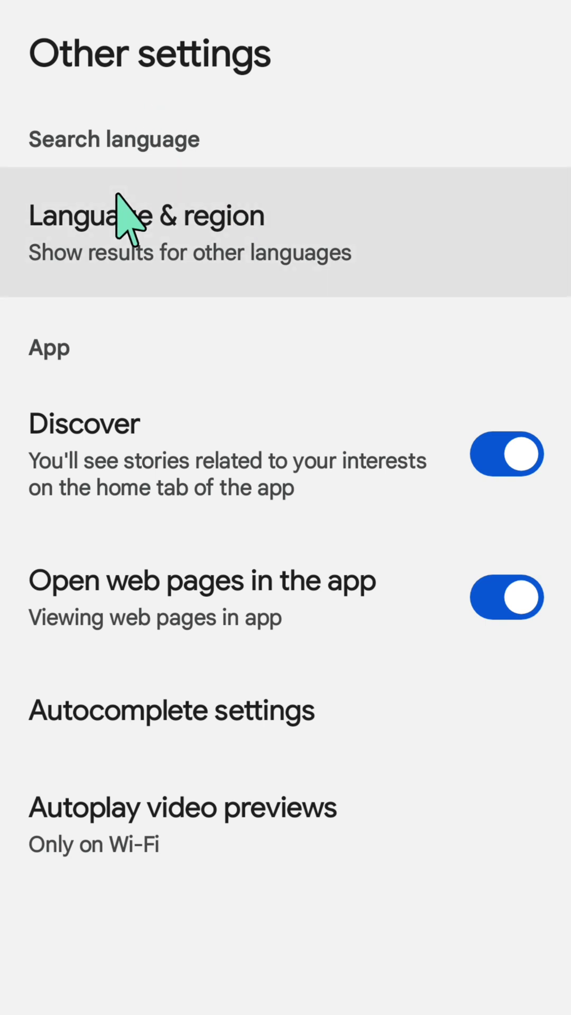
mouse_move(141, 684)
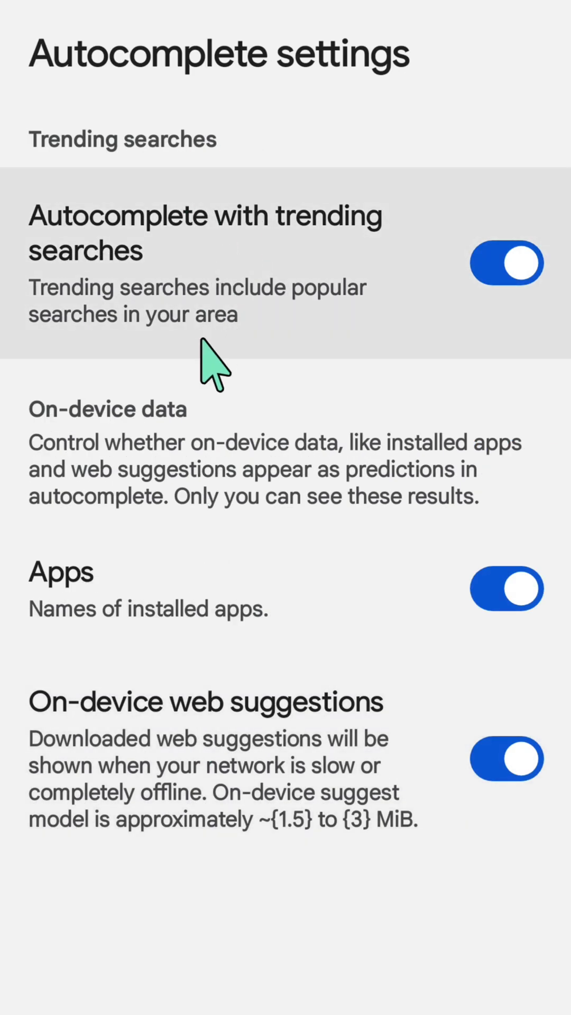
mouse_move(205, 347)
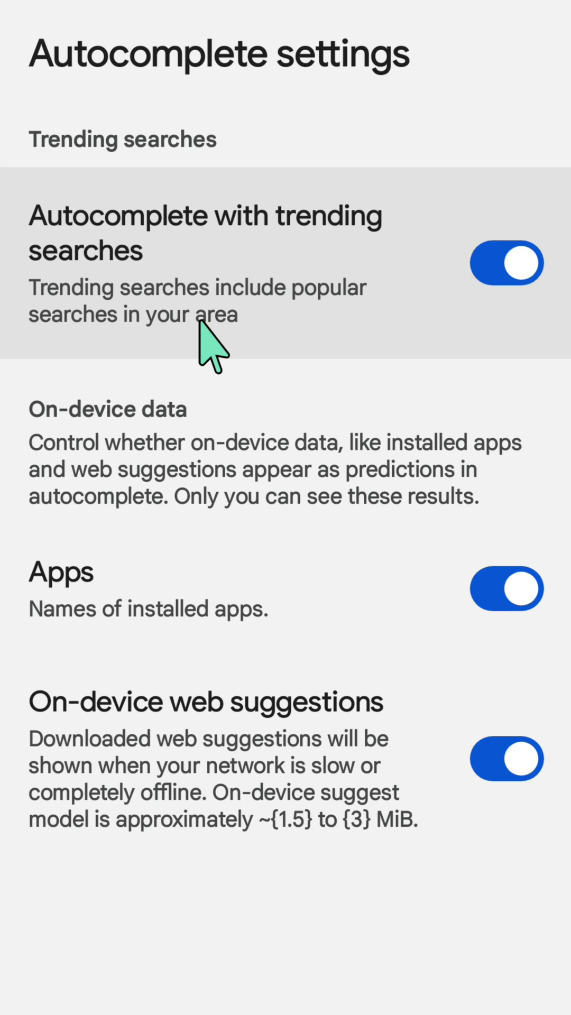
mouse_move(544, 252)
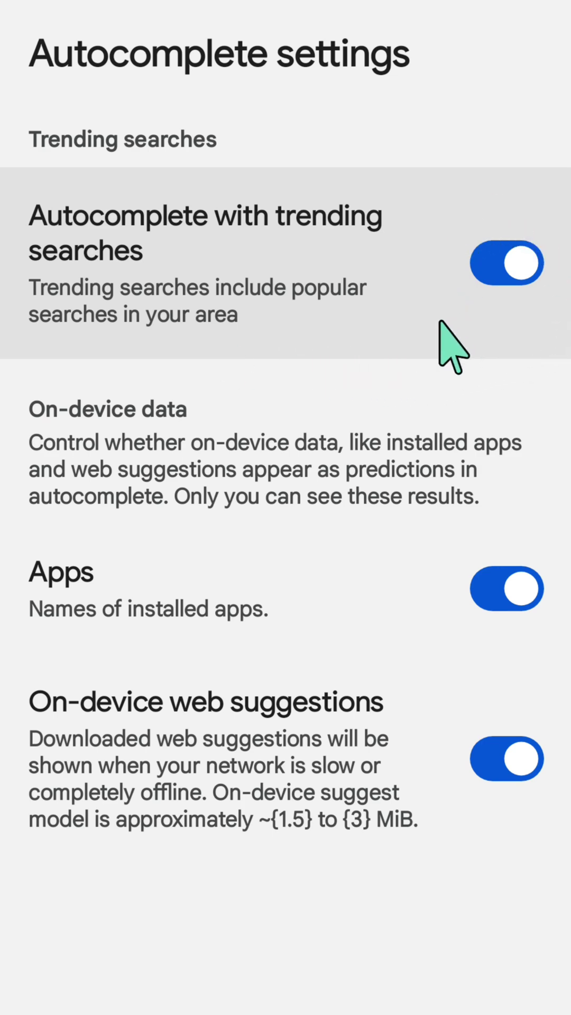
mouse_move(484, 304)
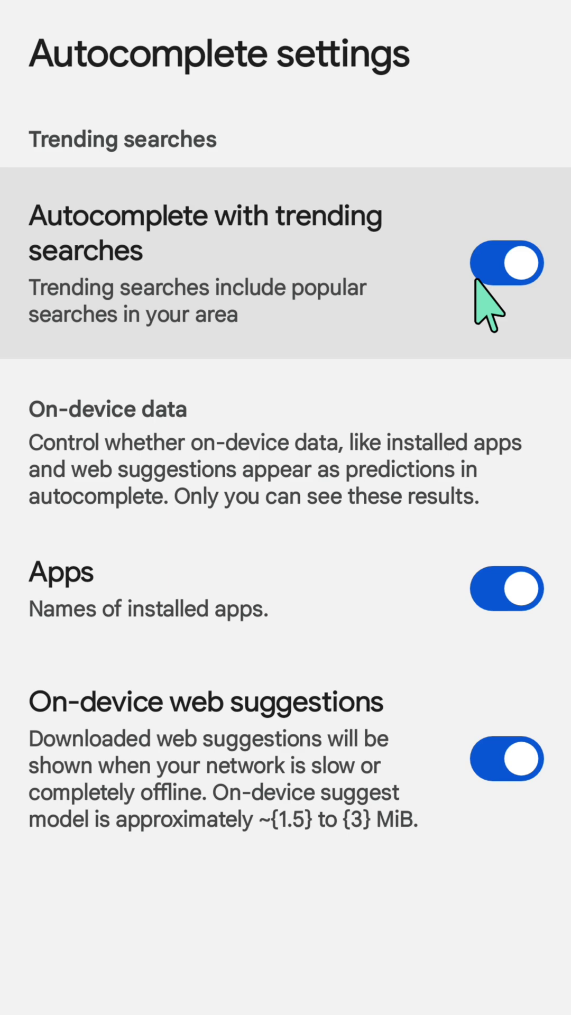
mouse_move(519, 287)
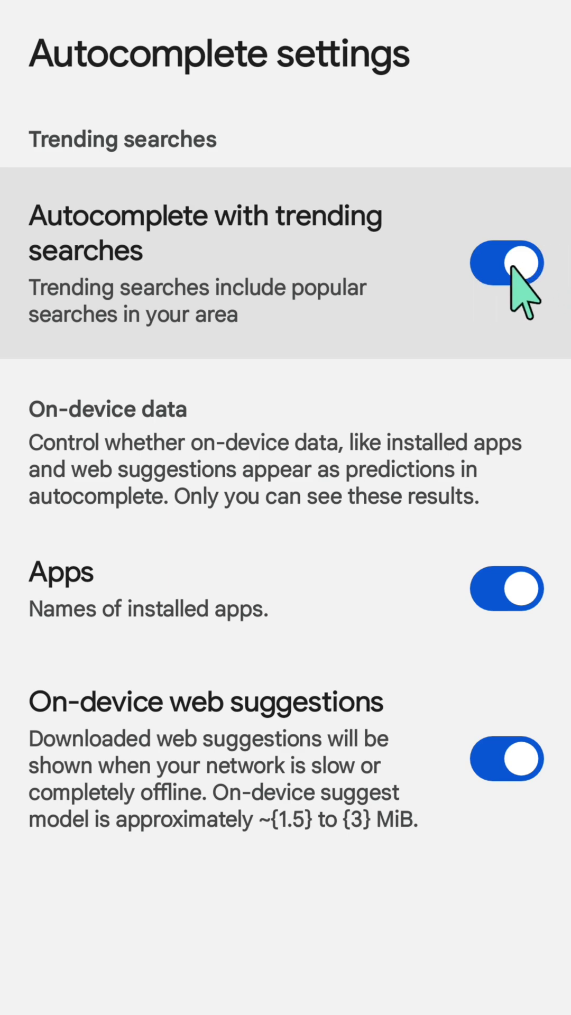
mouse_move(513, 295)
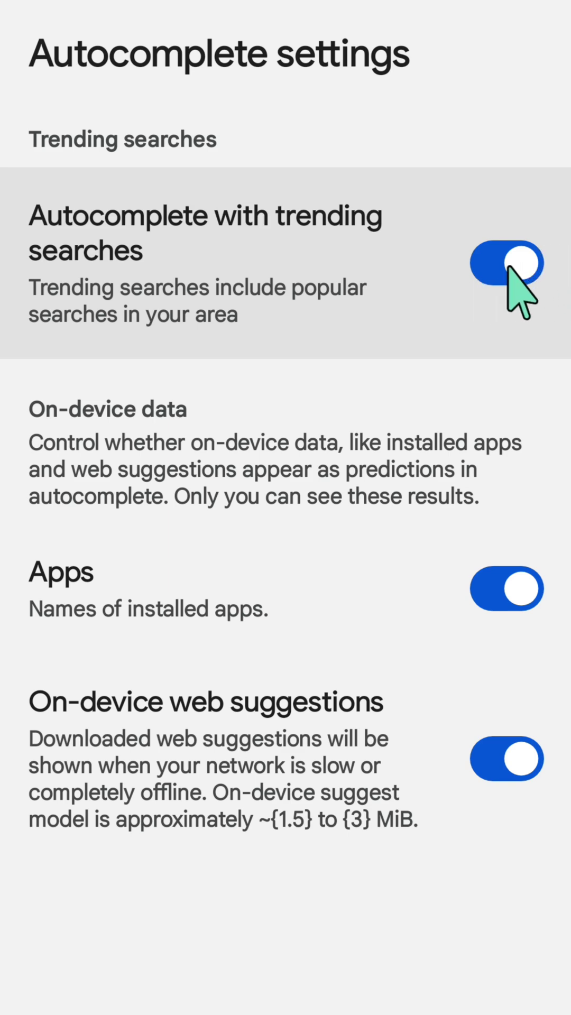
- Turn off 'Autocomplete with trending searches' in Autocomplete settings
click(510, 263)
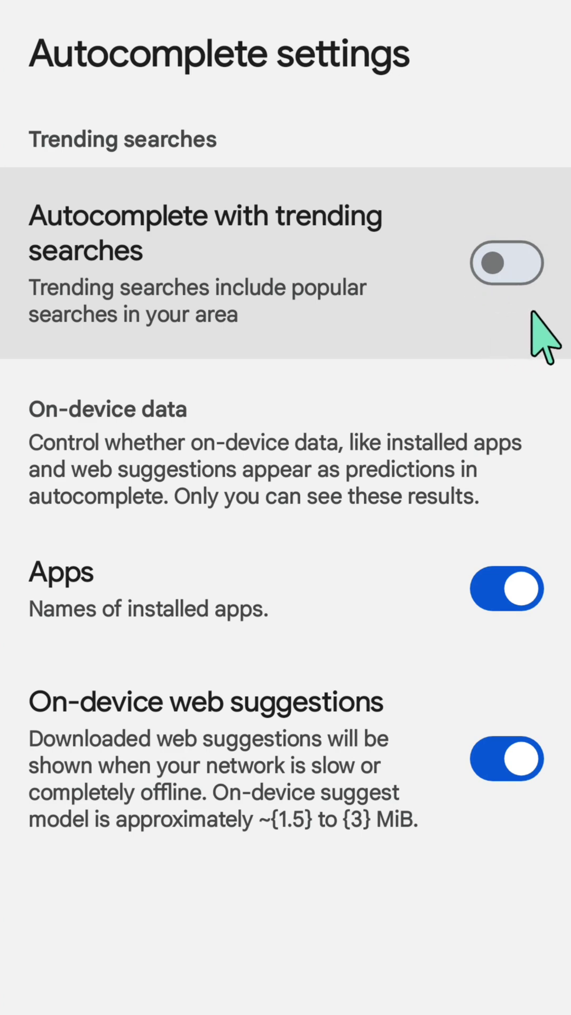
mouse_move(457, 301)
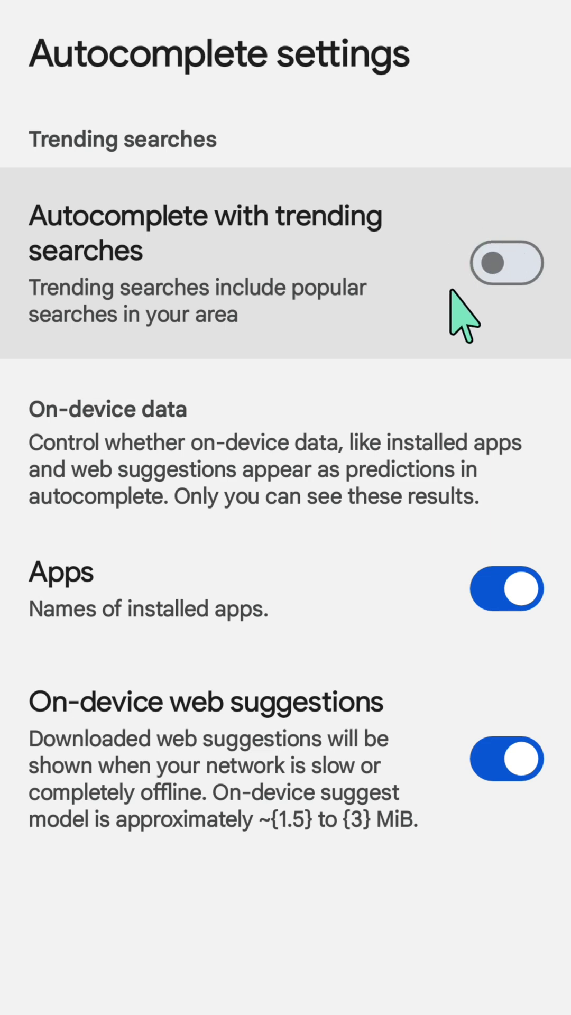
click(509, 263)
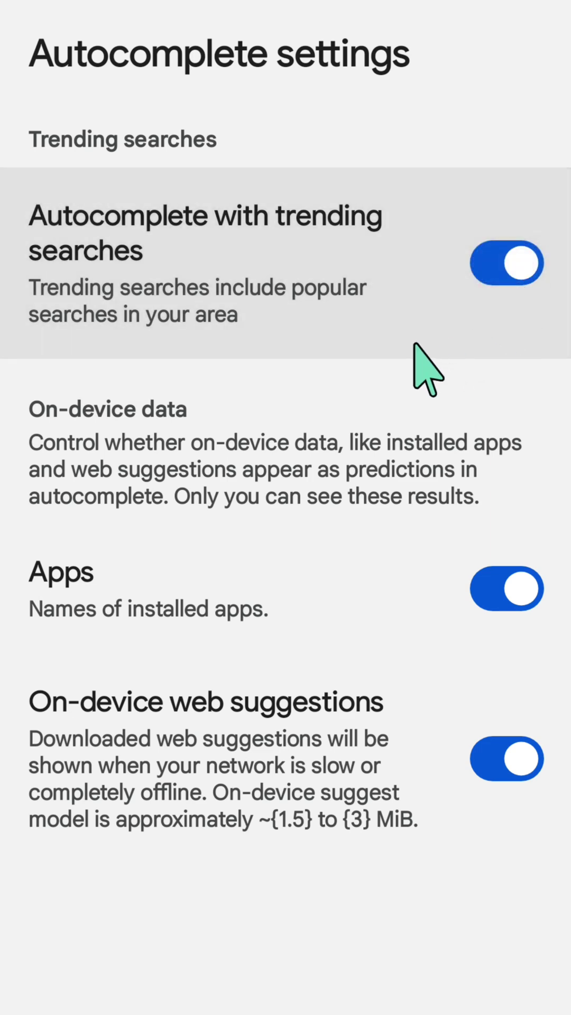
mouse_move(368, 686)
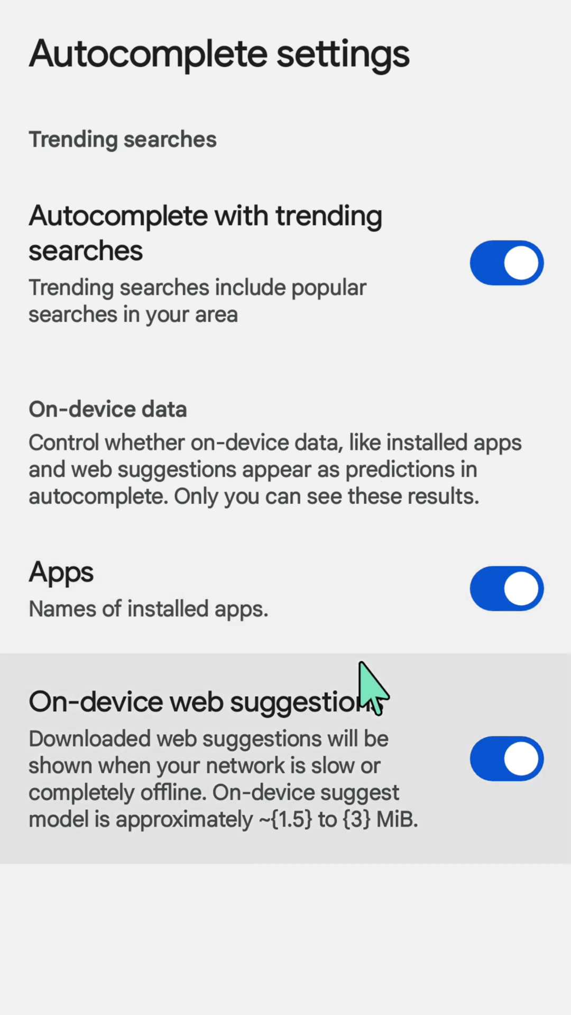